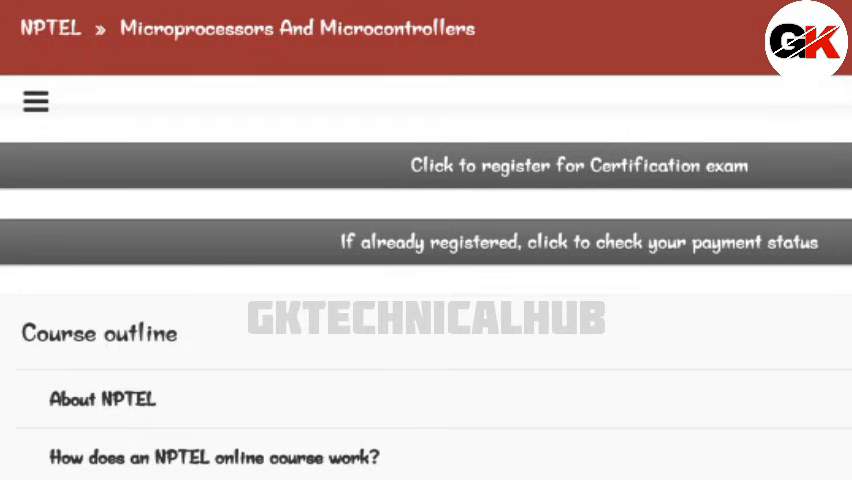
scroll("down", 3)
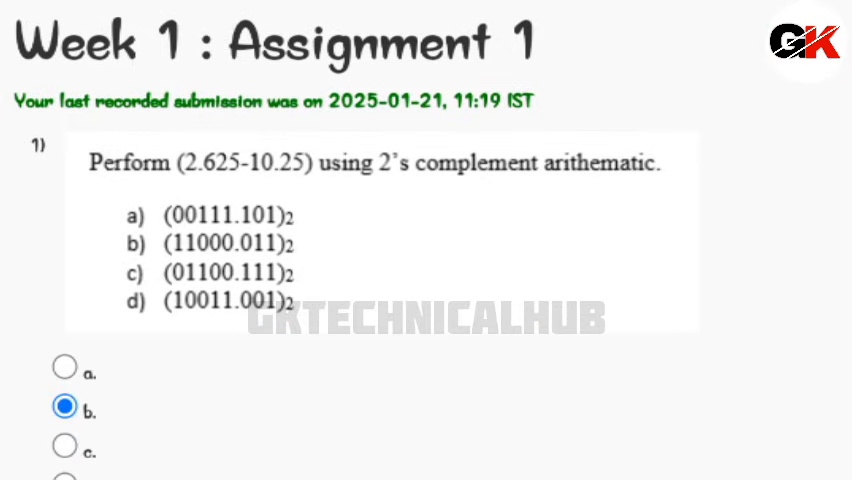
scroll("down", 3)
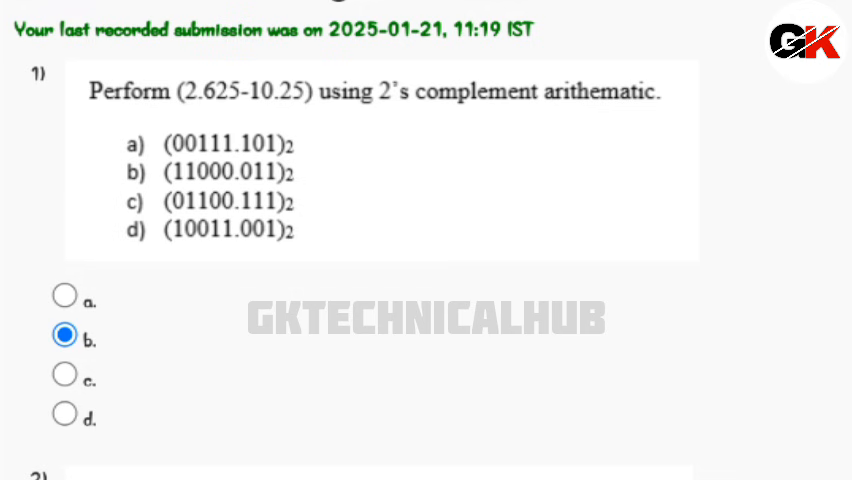
scroll("down", 3)
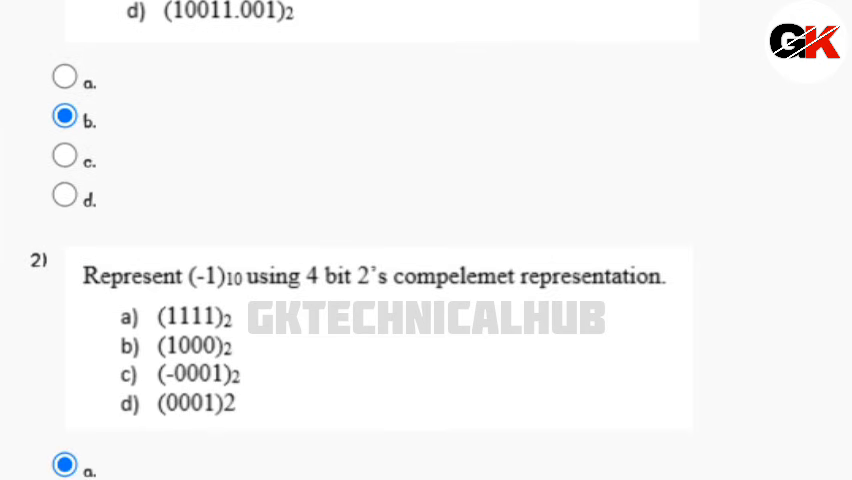
scroll("down", 3)
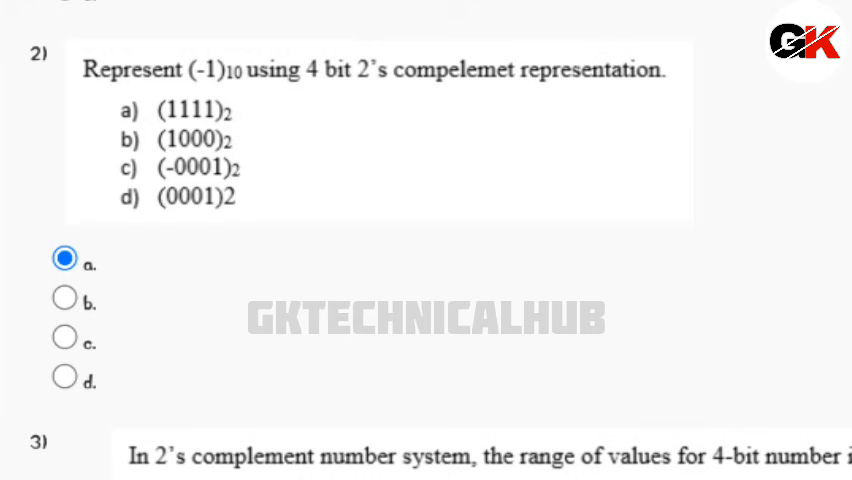
scroll("down", 3)
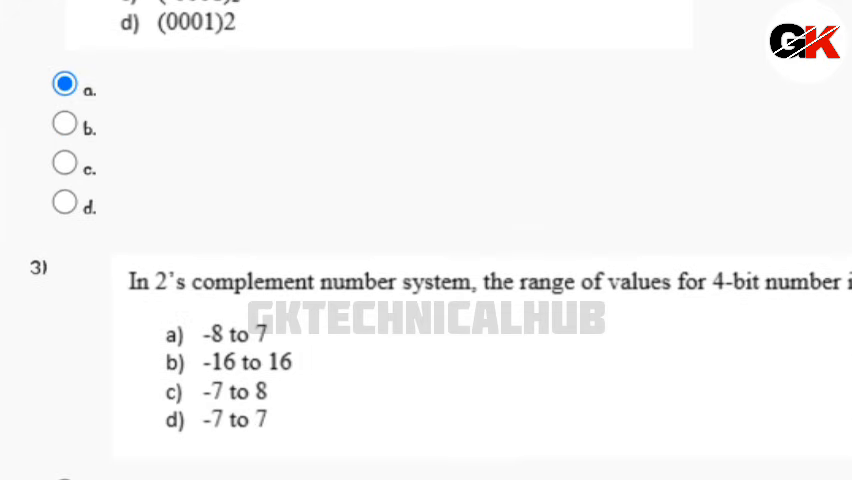
scroll("down", 3)
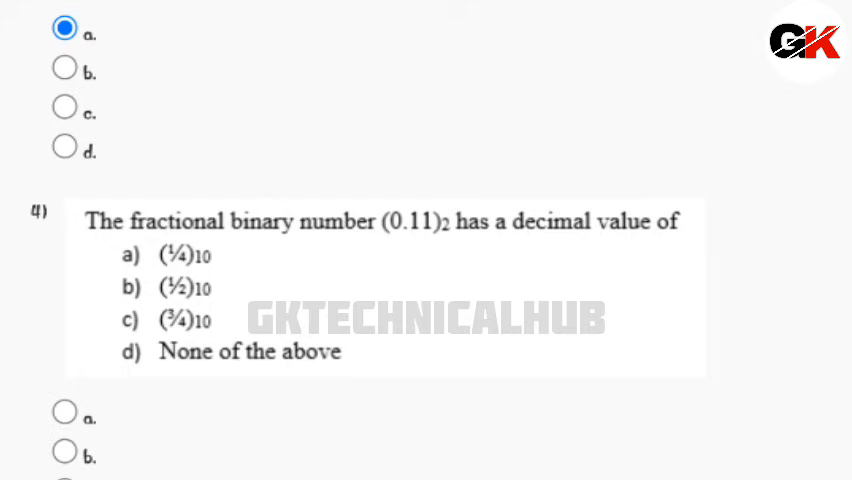
scroll("down", 3)
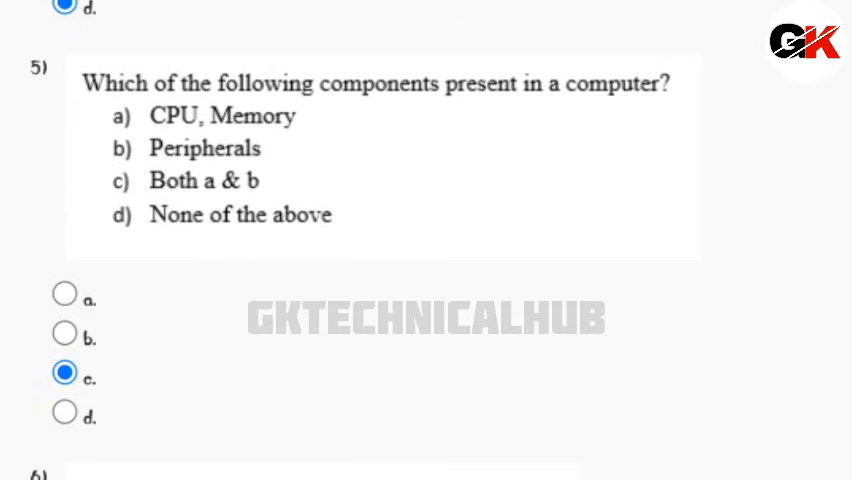
scroll("down", 3)
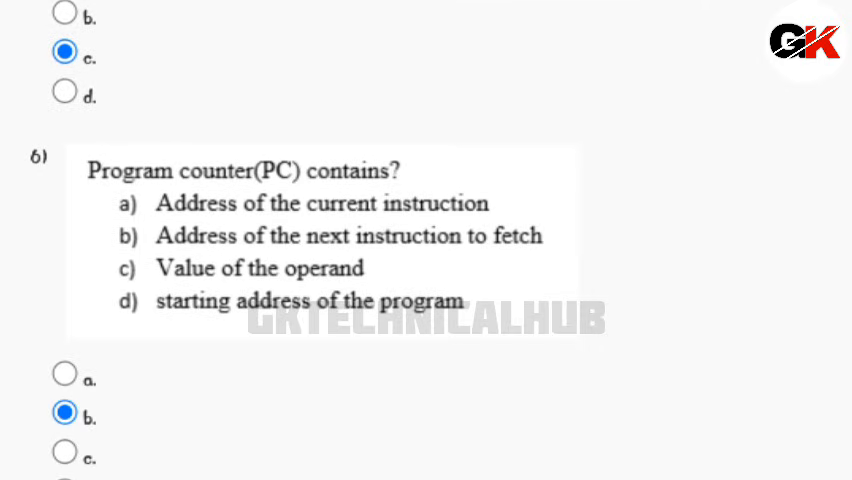
scroll("down", 3)
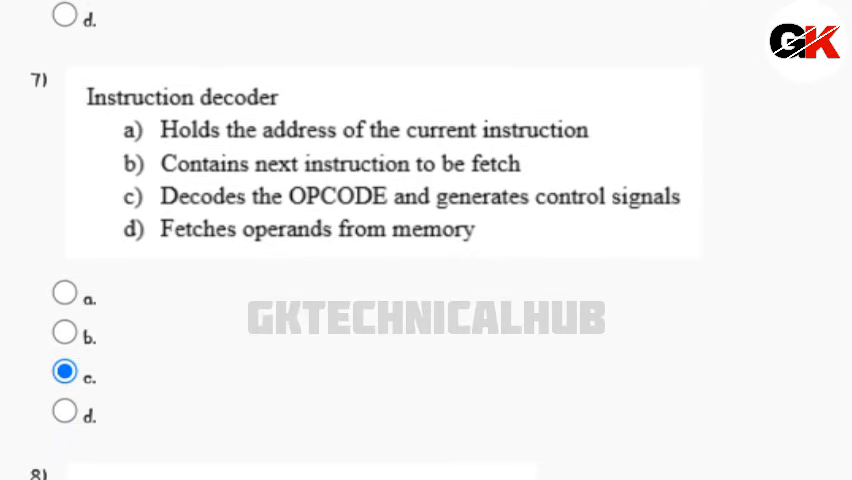
scroll("down", 3)
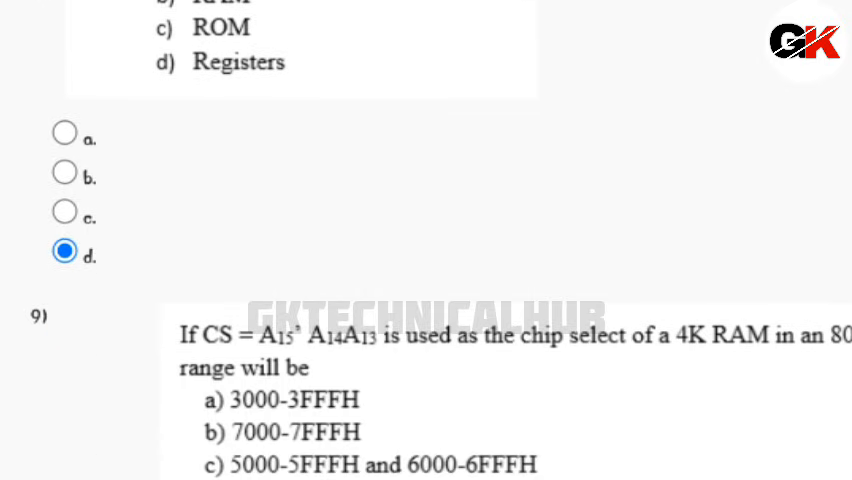
scroll("down", 3)
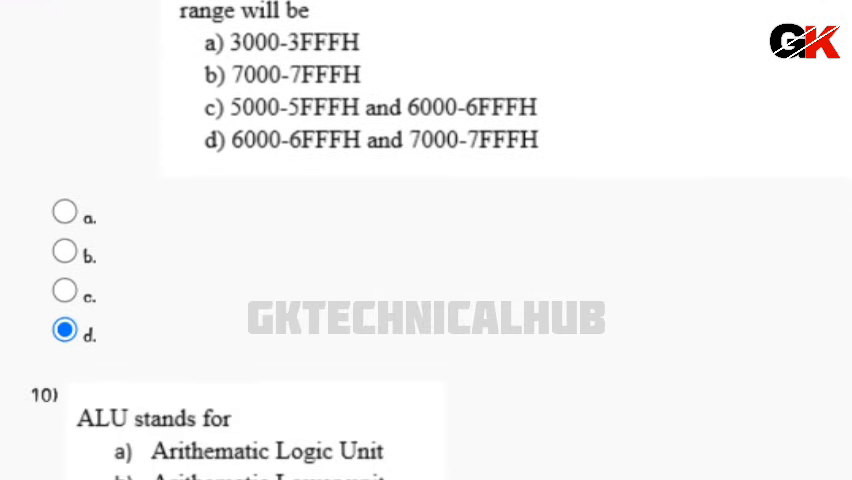
scroll("down", 3)
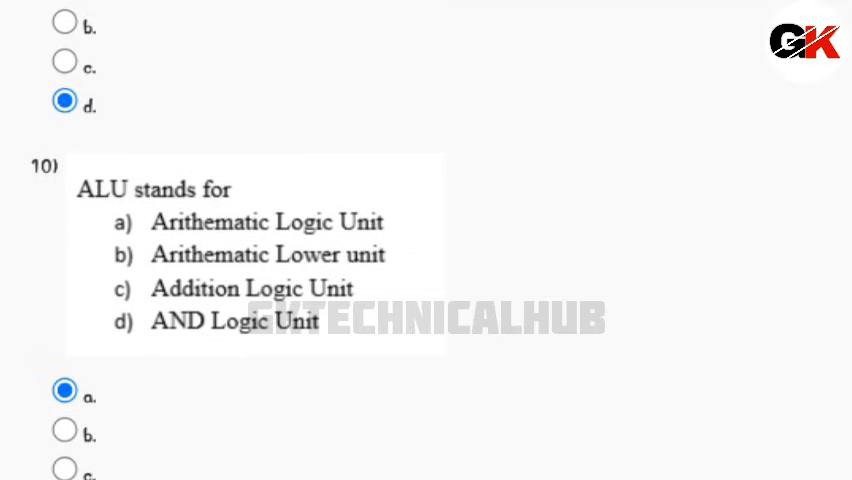
scroll("down", 3)
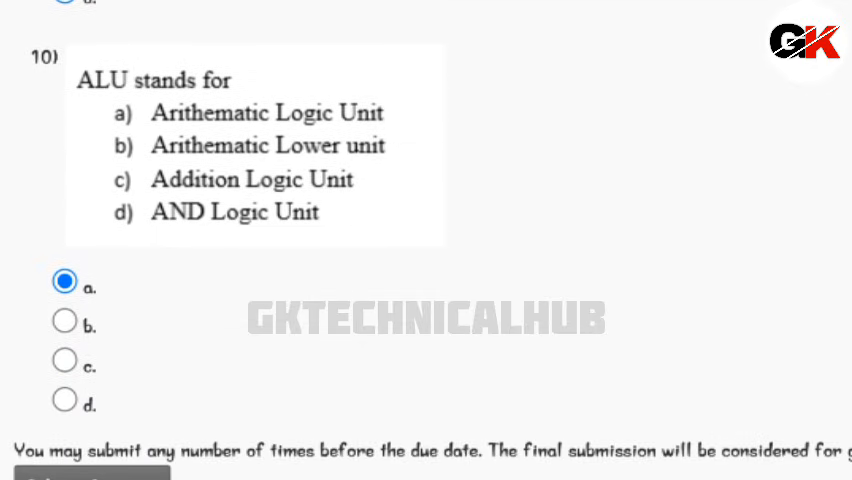
scroll("down", 3)
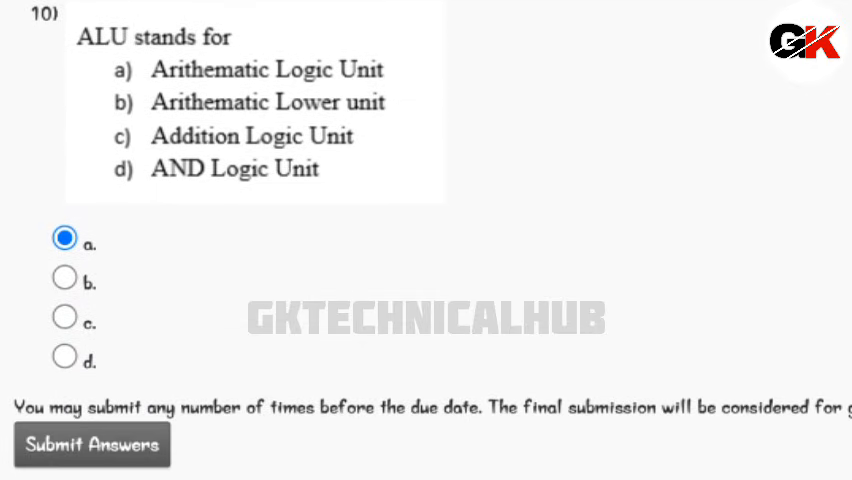